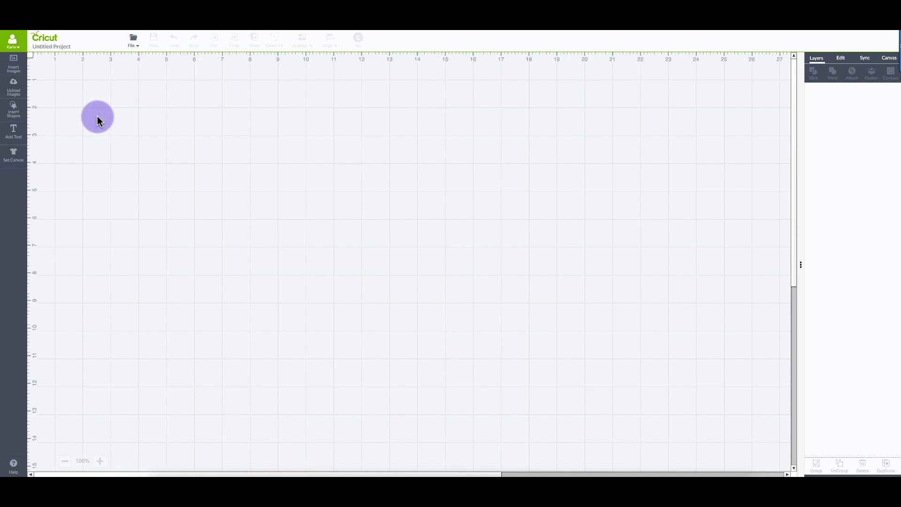
- Add a text object reading 'welcome' to the blank canvas
left_click(13, 130)
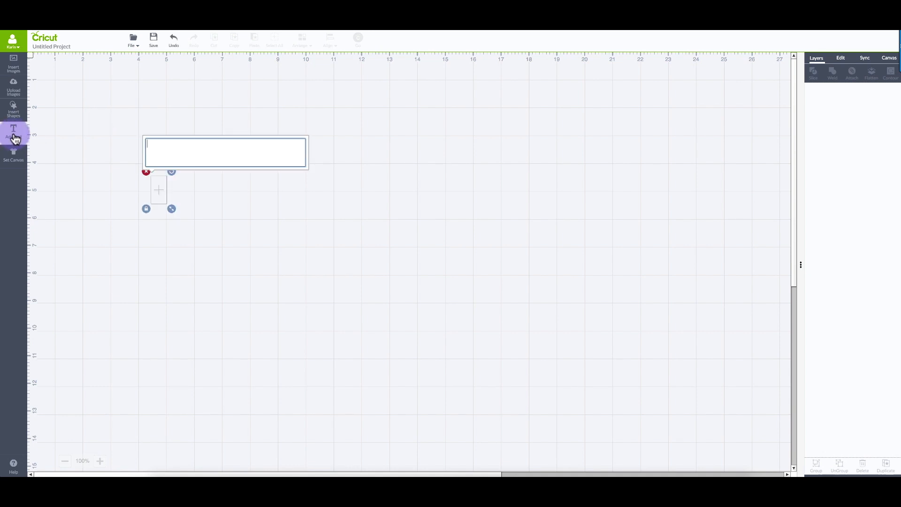
type("wel")
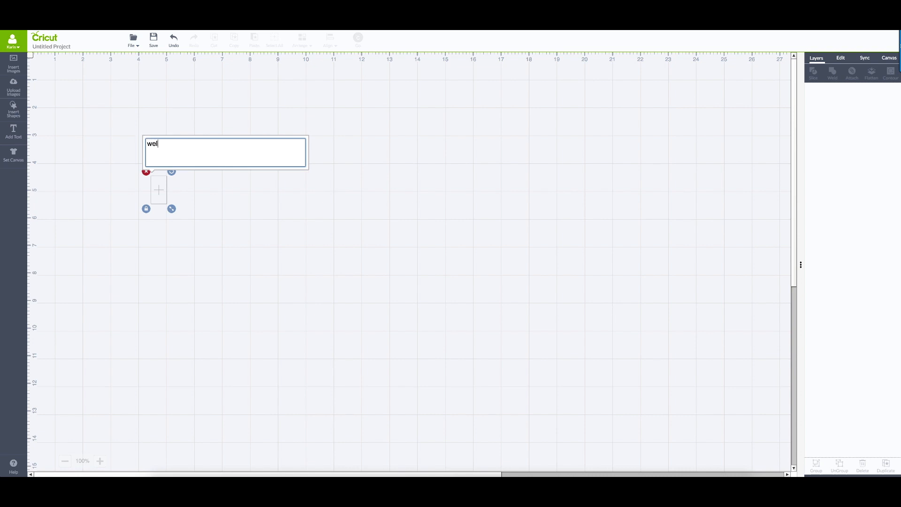
type("come")
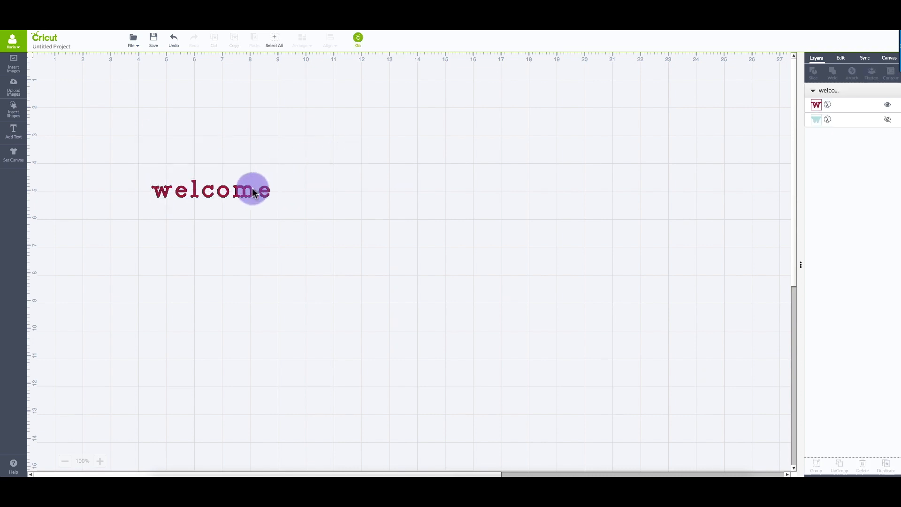
- Lower the letter spacing of 'welcome' to about -12 pt so the letters overlap
left_click(241, 189)
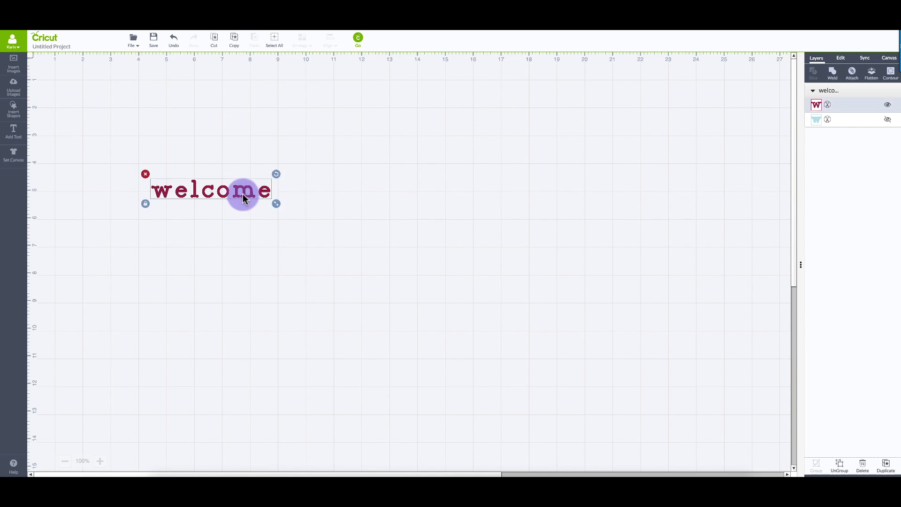
left_click(839, 57)
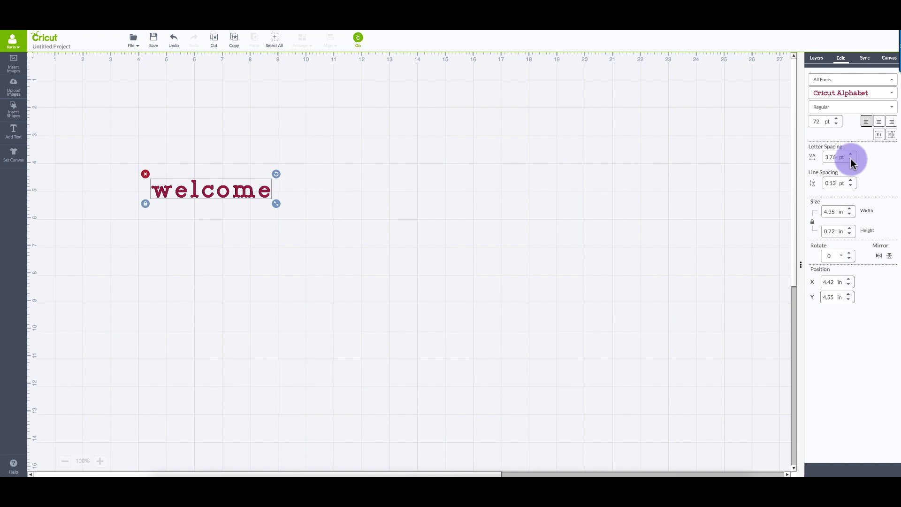
left_click(850, 159)
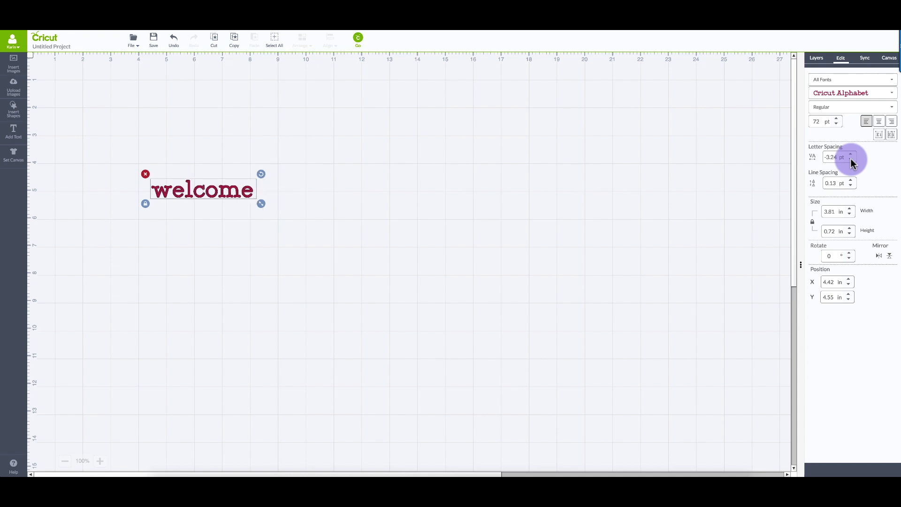
left_click(851, 159)
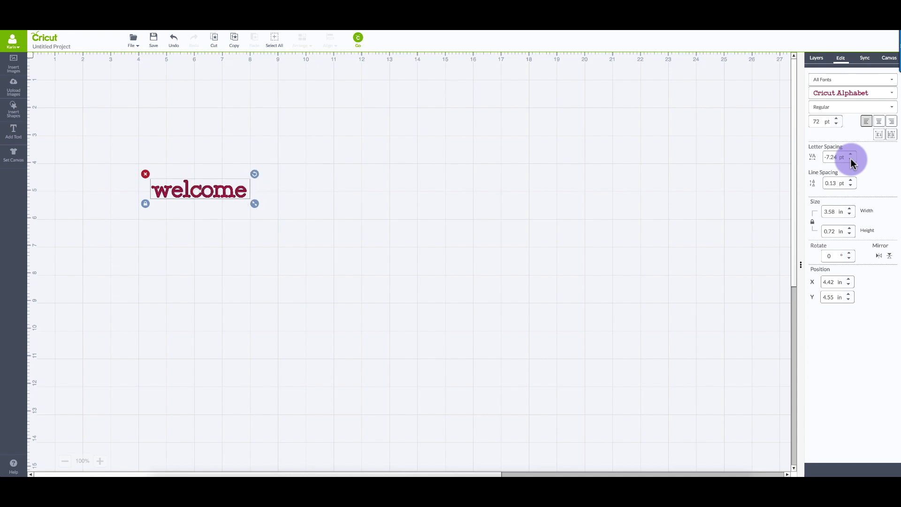
left_click(849, 159)
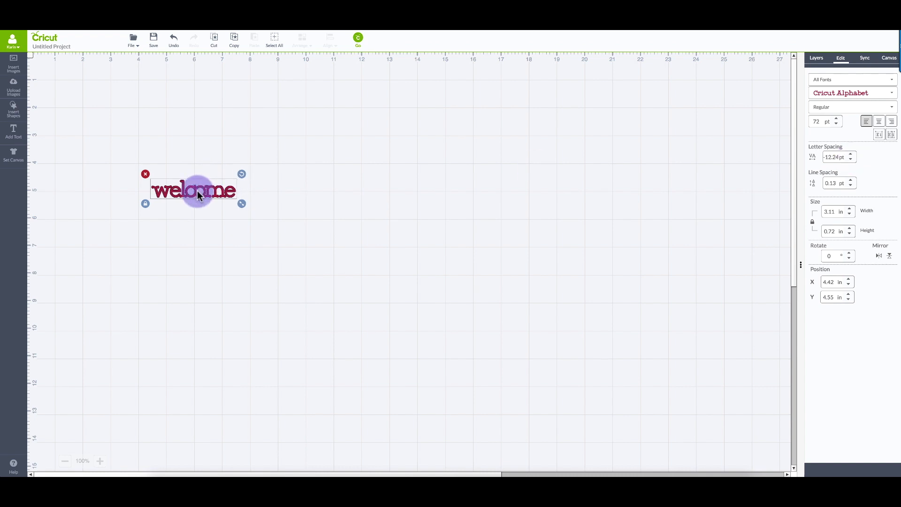
- Enlarge the overlapped 'welcome' to roughly 19 inches wide and move it toward the upper left
left_click_drag(241, 203, 674, 302)
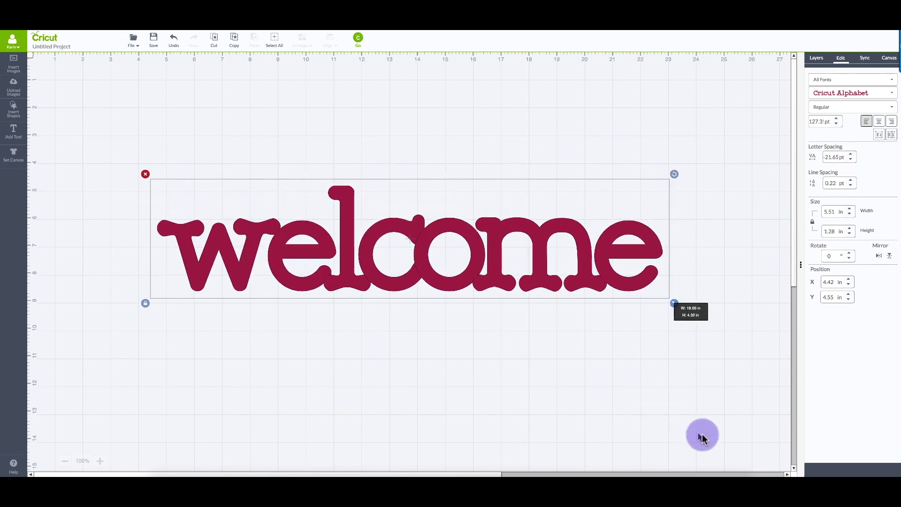
left_click_drag(674, 302, 532, 290)
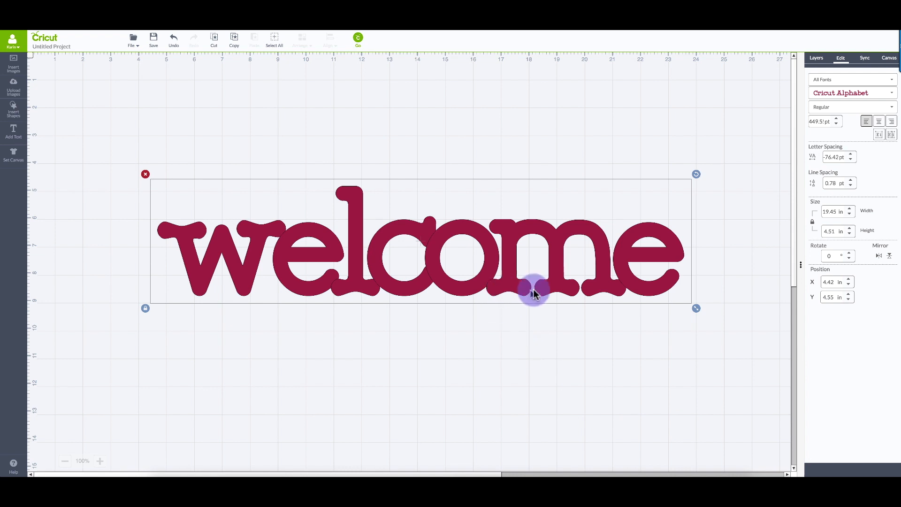
mouse_move(293, 260)
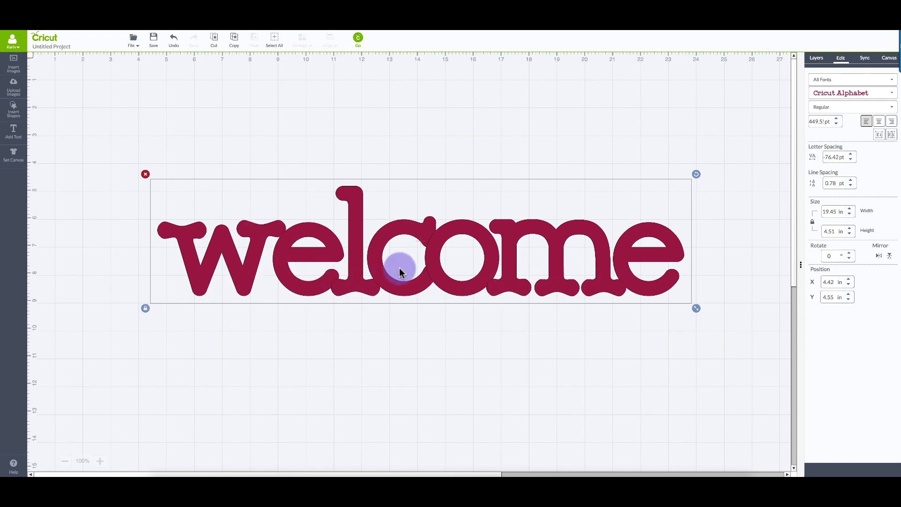
right_click(401, 273)
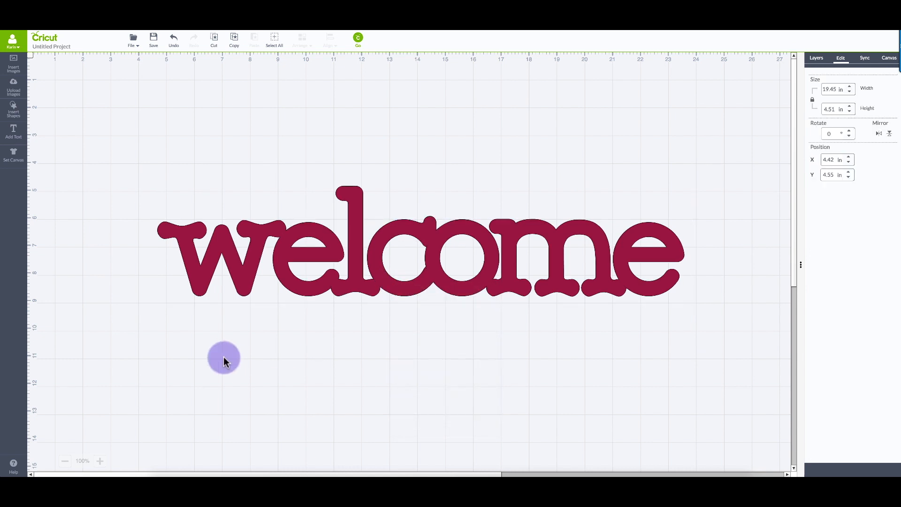
mouse_move(299, 287)
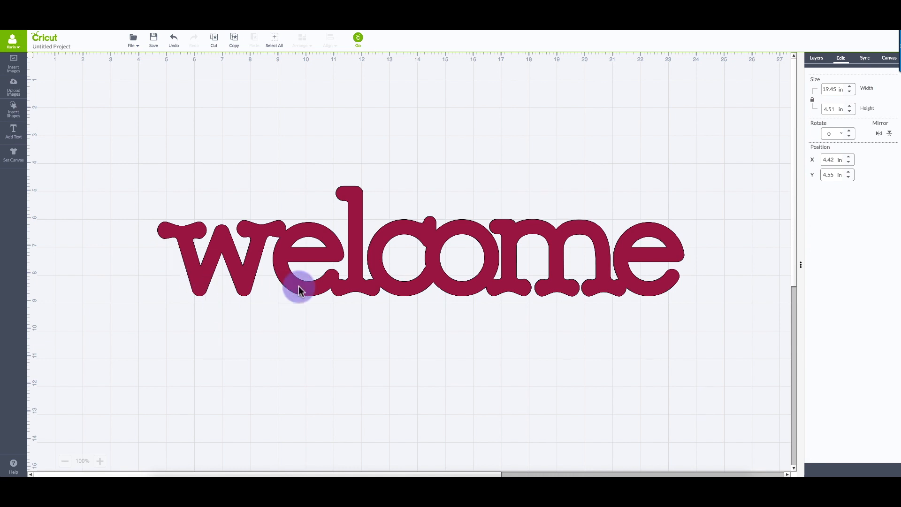
left_click_drag(299, 287, 362, 201)
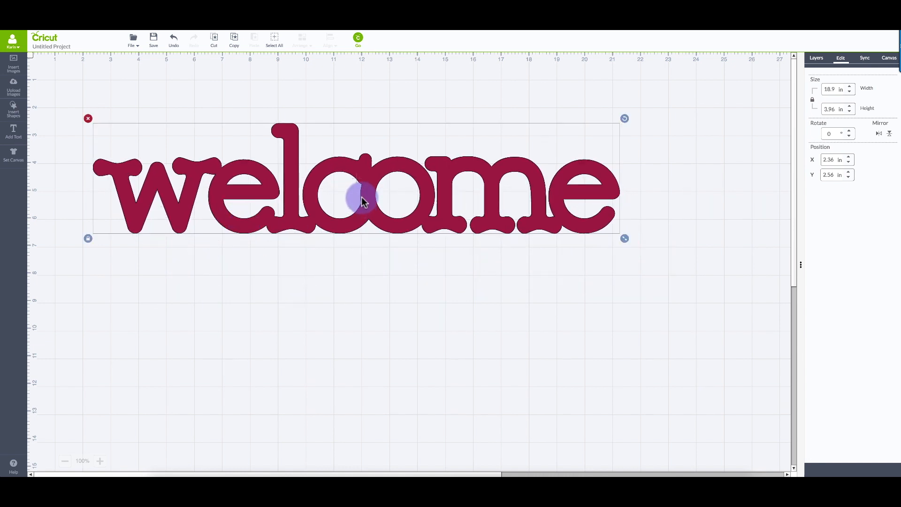
mouse_move(88, 119)
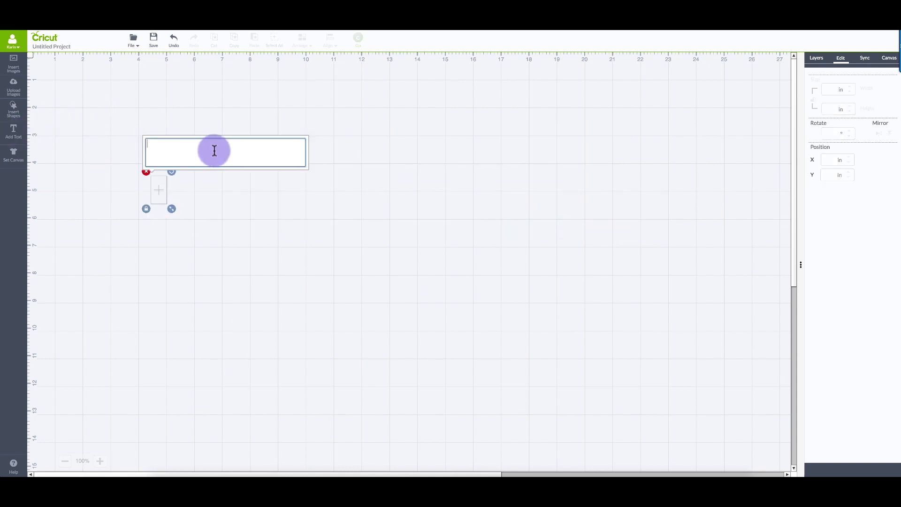
- Retype 'welcome' and set it in the thin script font found by searching 'lav'
type("welcome")
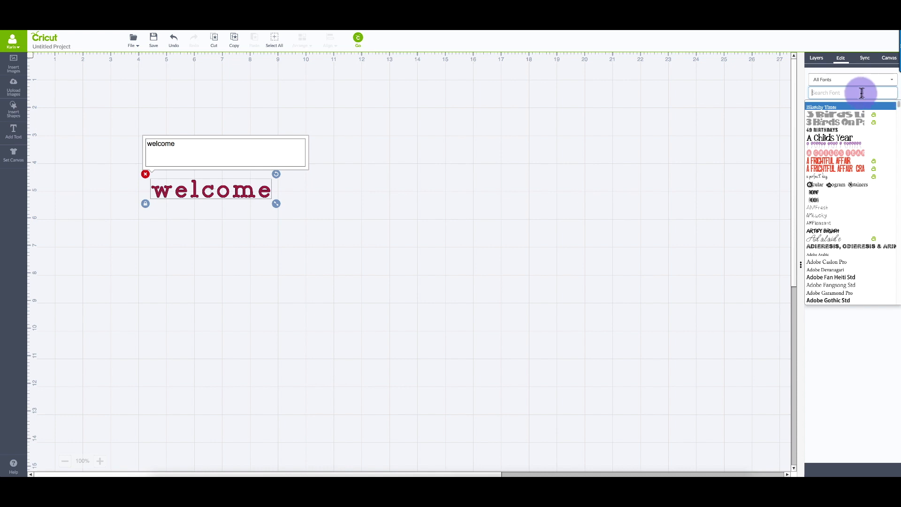
type("lav")
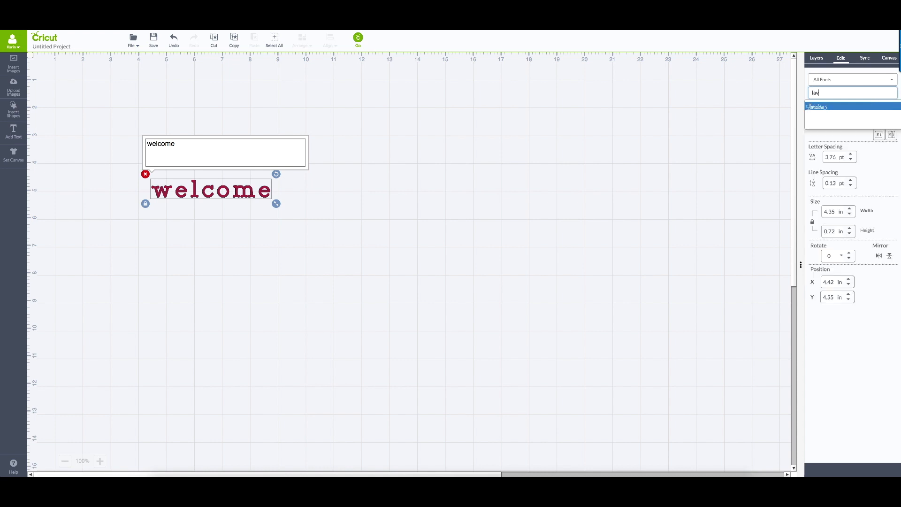
left_click(836, 107)
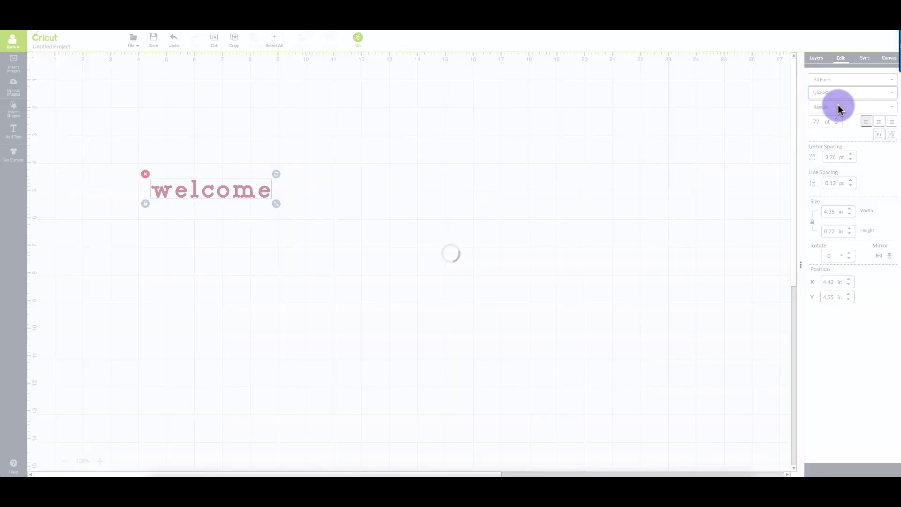
left_click(850, 92)
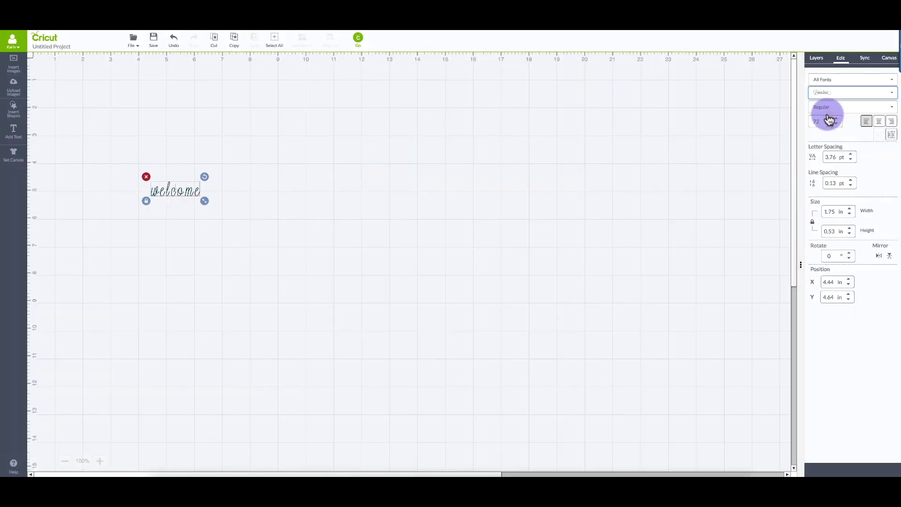
- Make the script 'welcome' bold and reduce its letter spacing to about -9.16 pt
left_click(850, 107)
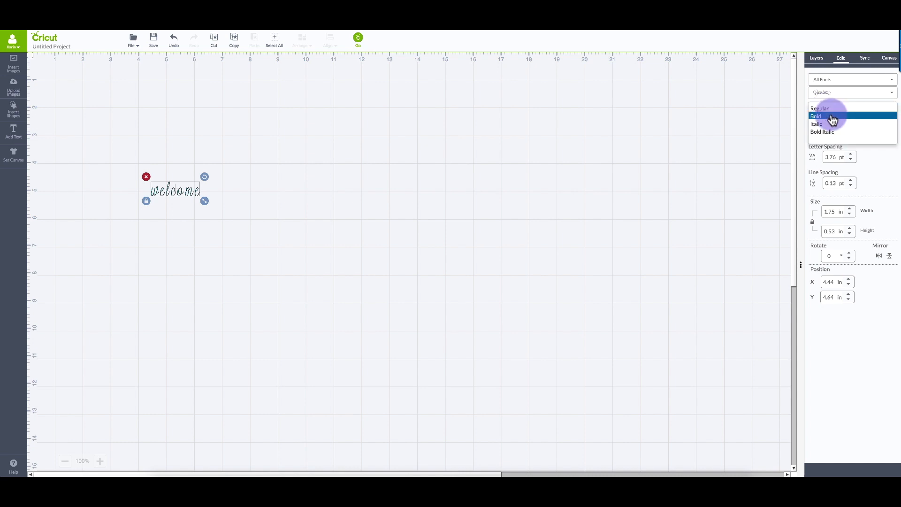
left_click(816, 116)
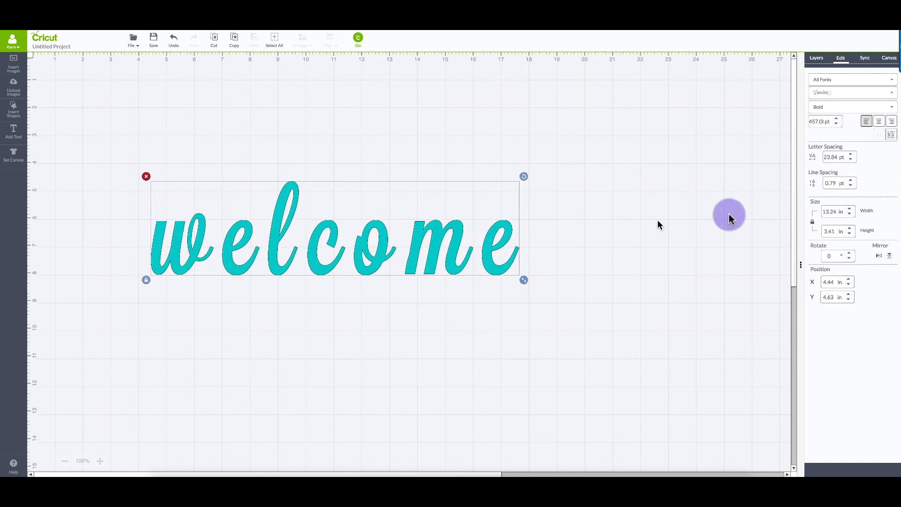
left_click(850, 159)
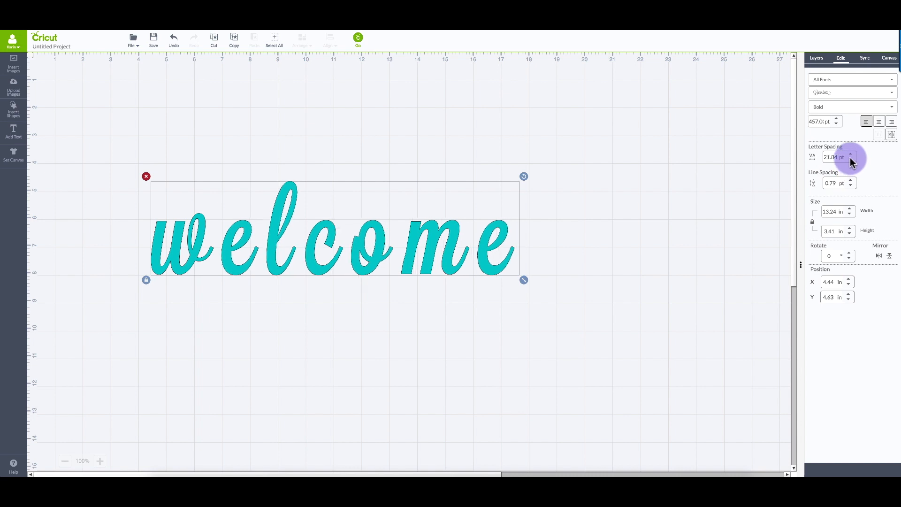
left_click(850, 159)
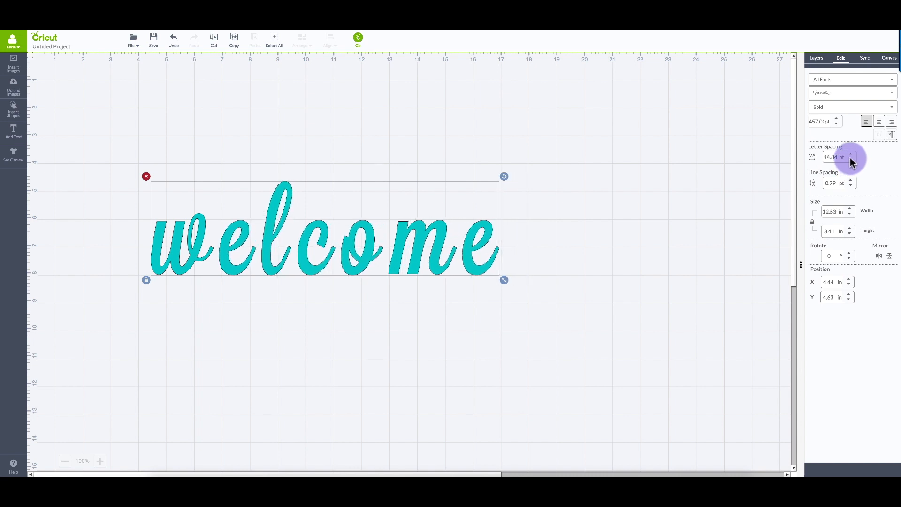
left_click(850, 159)
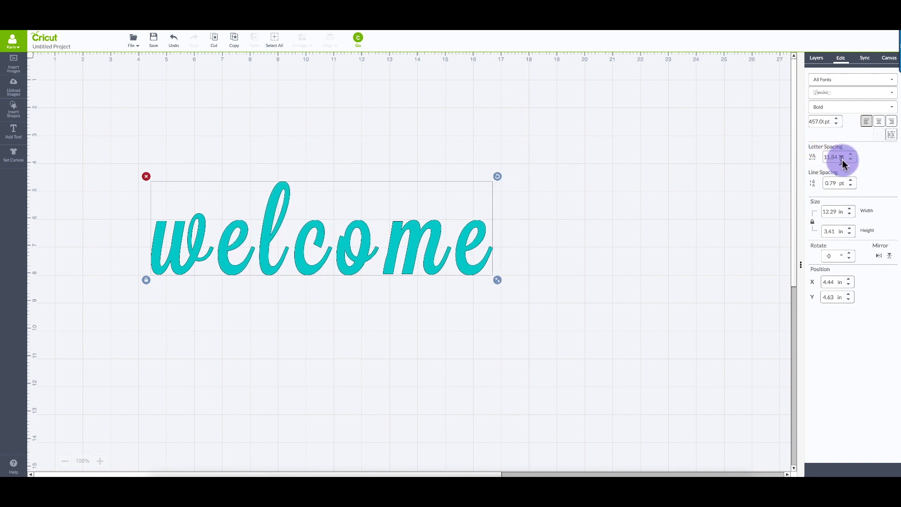
left_click(850, 159)
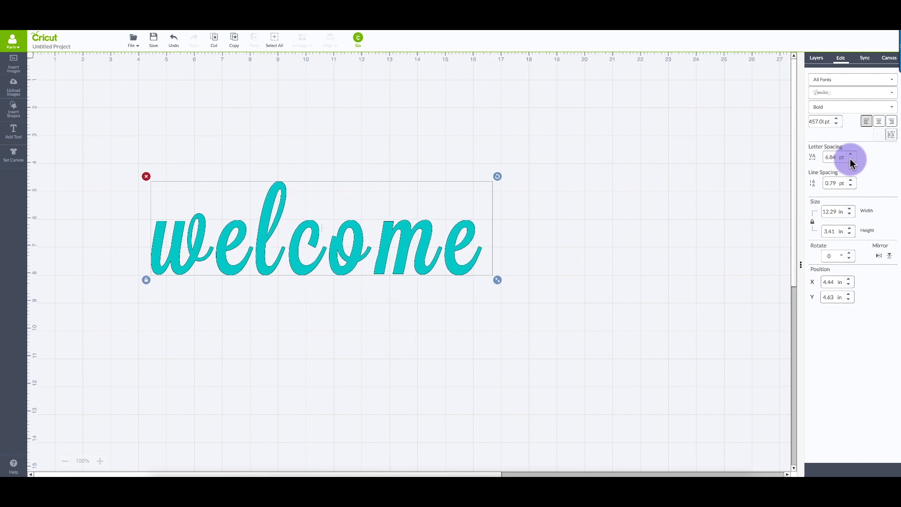
left_click(850, 159)
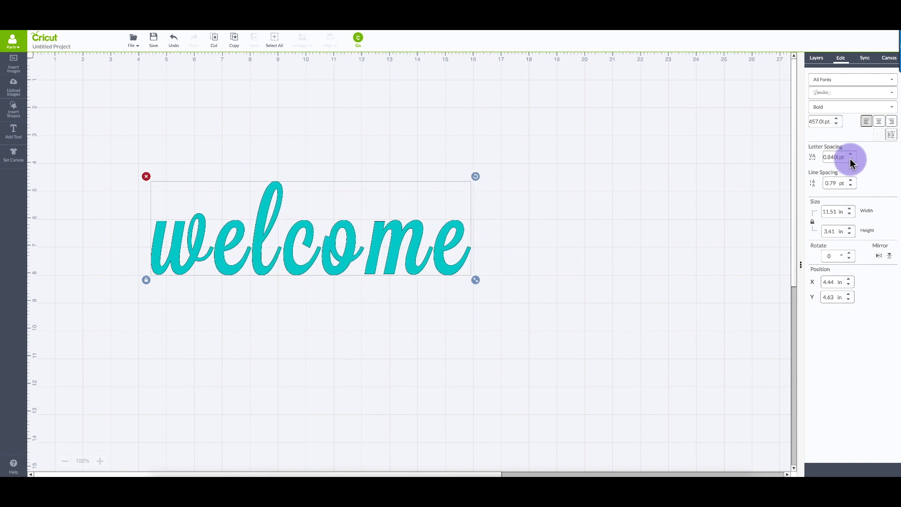
left_click(849, 159)
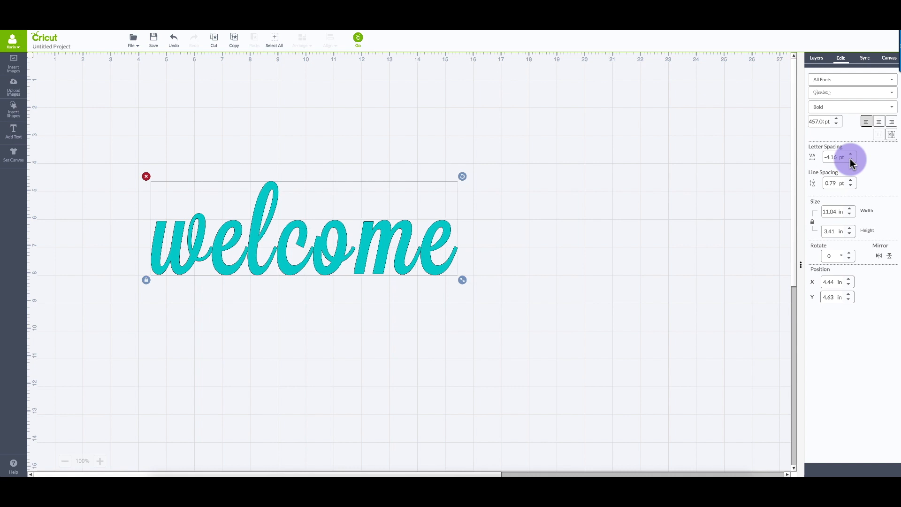
left_click(850, 159)
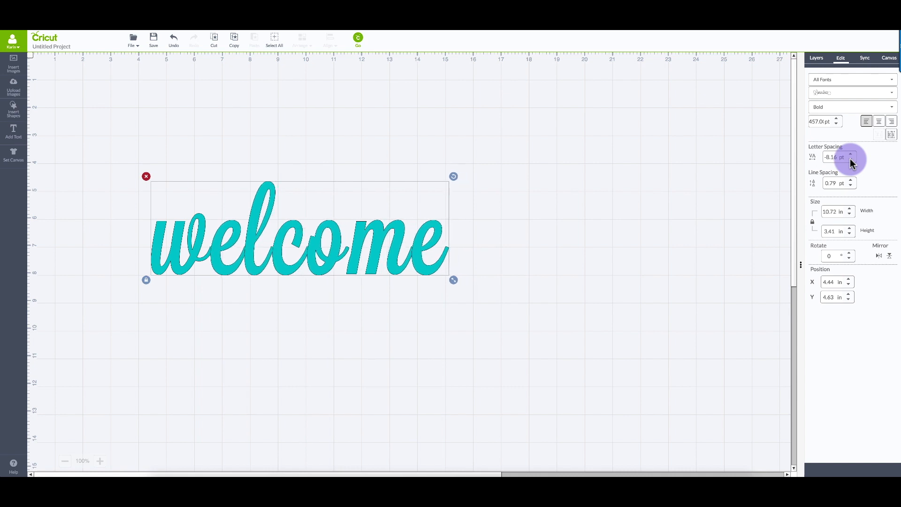
left_click(850, 159)
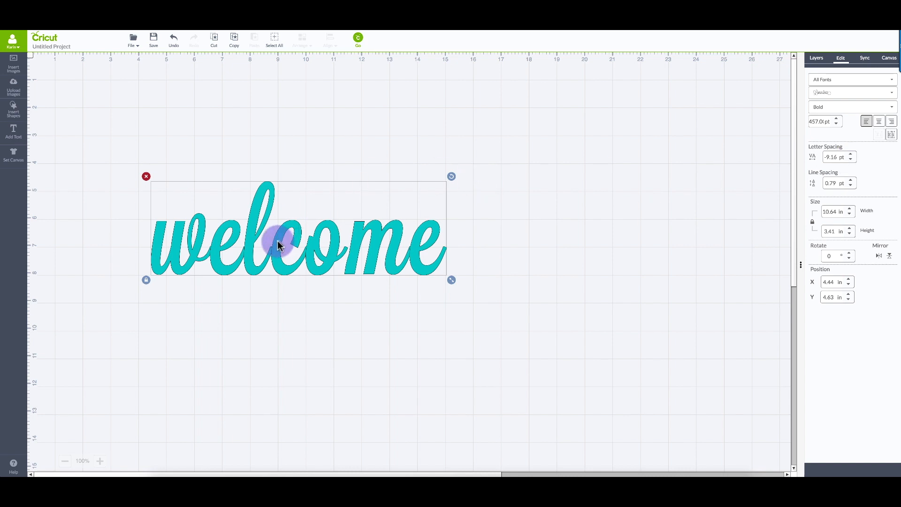
mouse_move(451, 281)
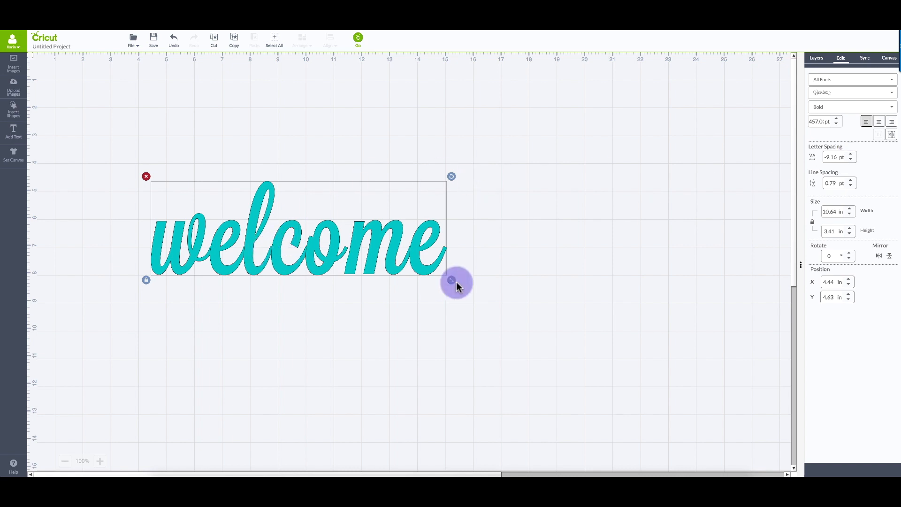
- Enlarge 'welcome' to about 21 inches wide and drop letter spacing to about -22.35 pt
left_click_drag(451, 279, 748, 374)
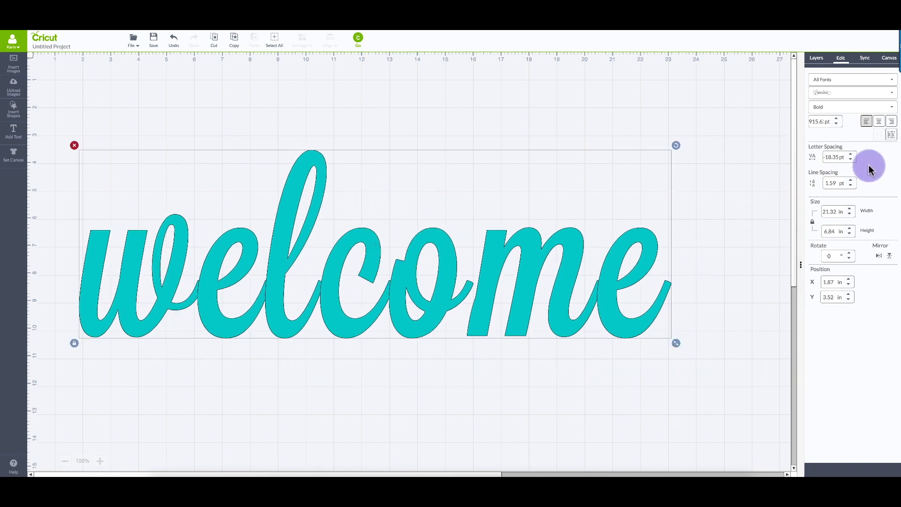
left_click(850, 159)
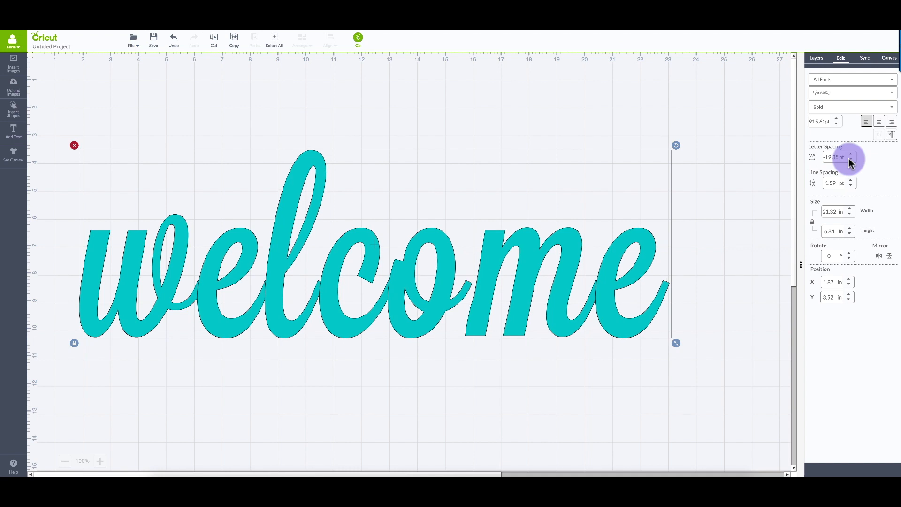
left_click(850, 159)
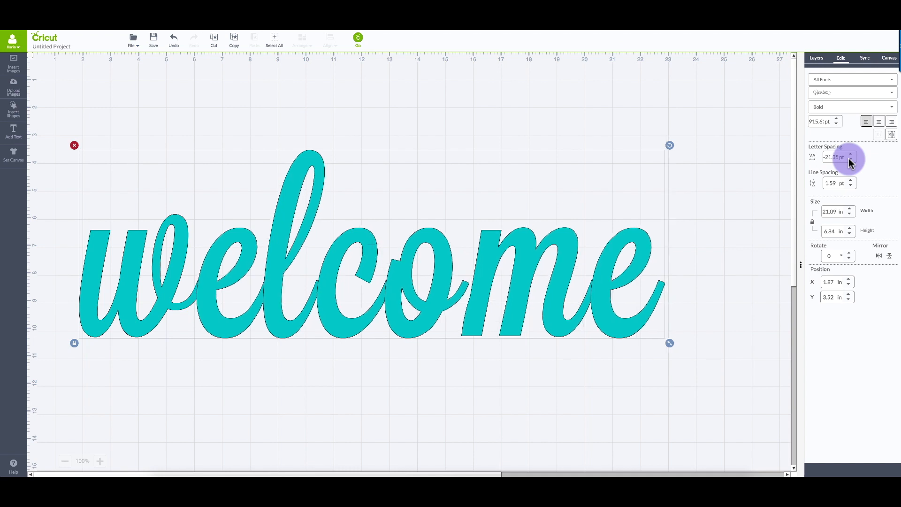
left_click(850, 159)
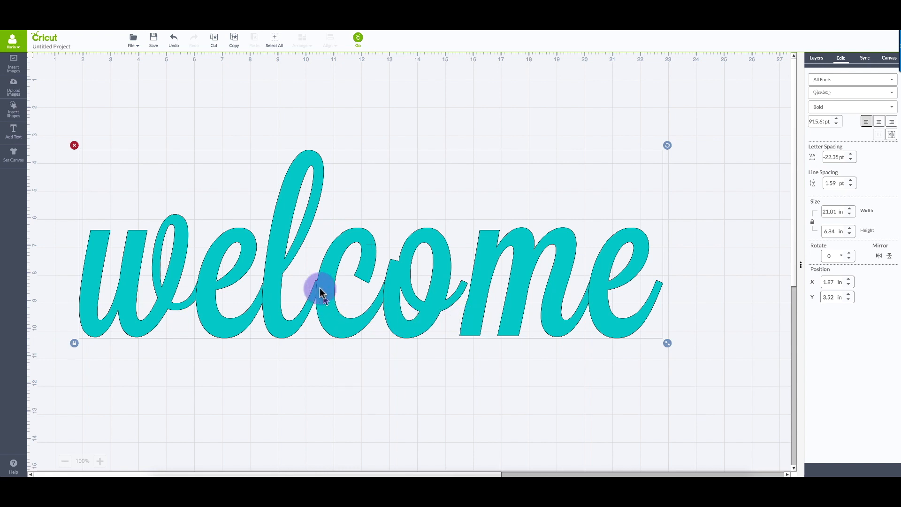
- Ungroup 'welcome', nudge the o, m and e left onto their neighbours, then select all letters
right_click(324, 292)
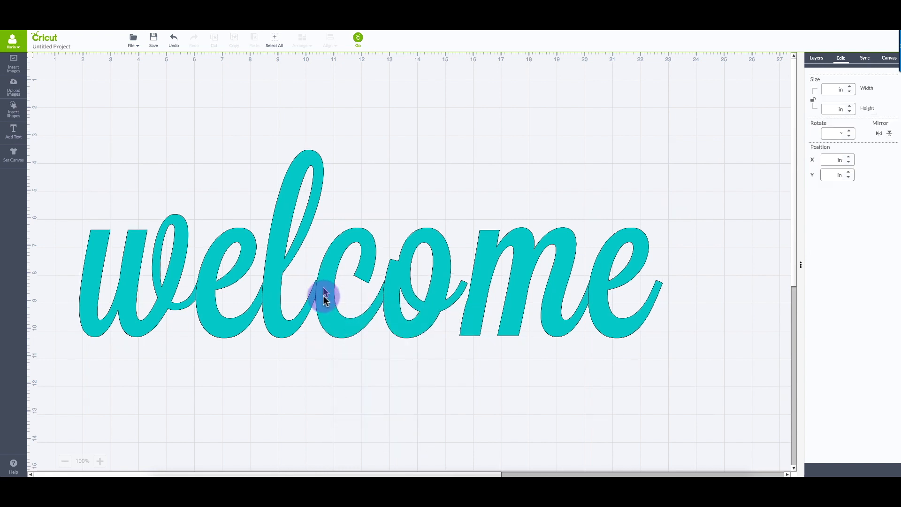
left_click(325, 299)
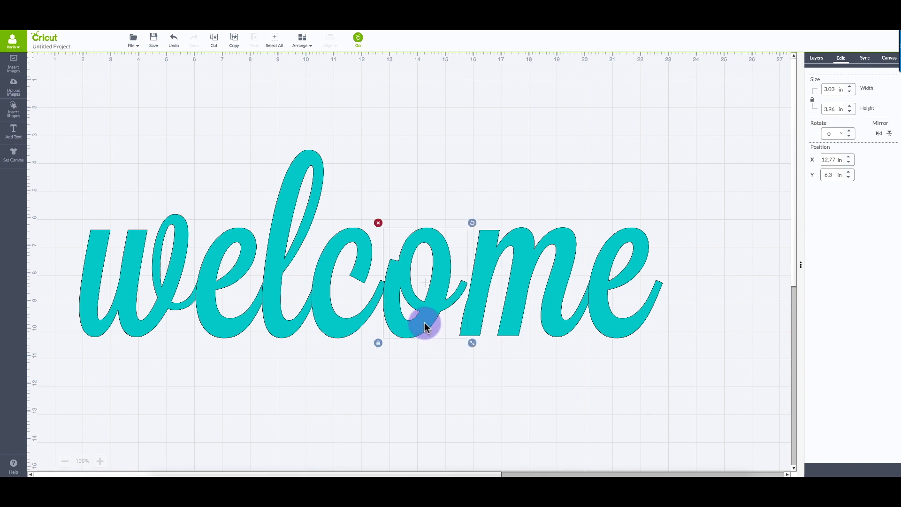
left_click_drag(426, 325, 415, 281)
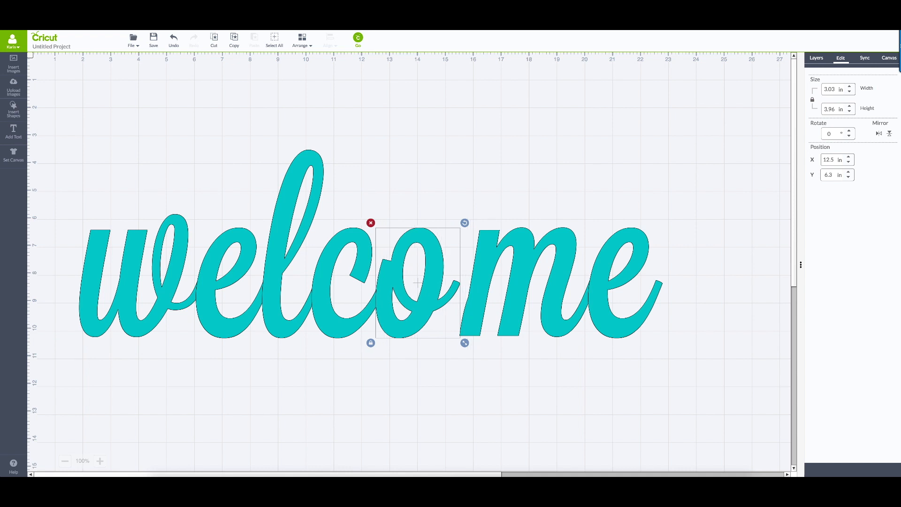
mouse_move(507, 327)
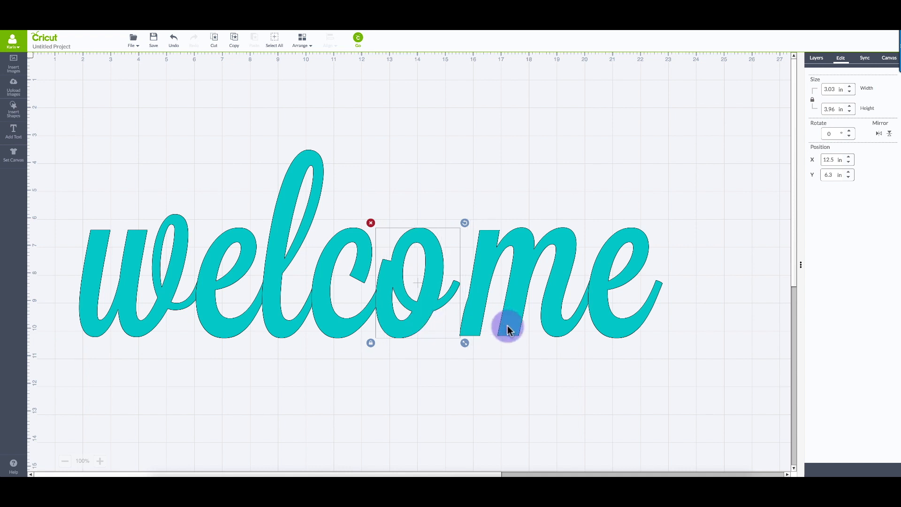
left_click_drag(508, 328, 601, 327)
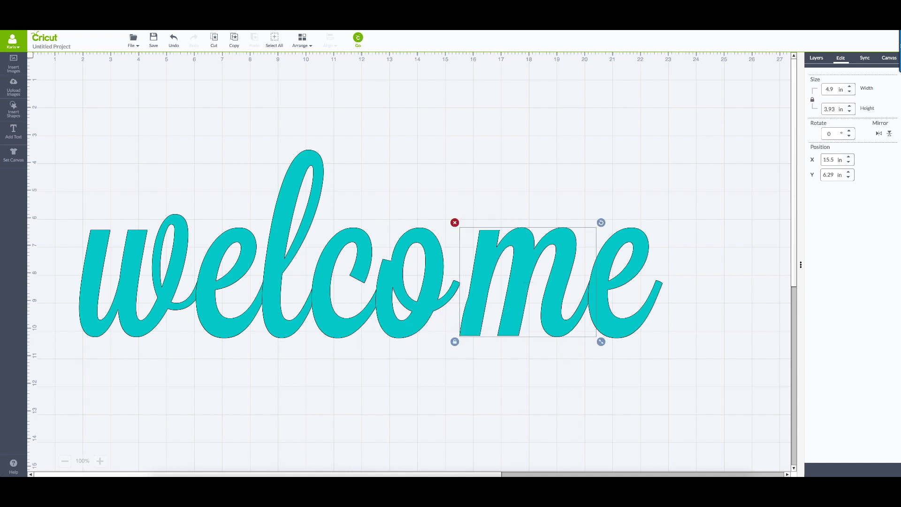
left_click_drag(527, 282, 507, 282)
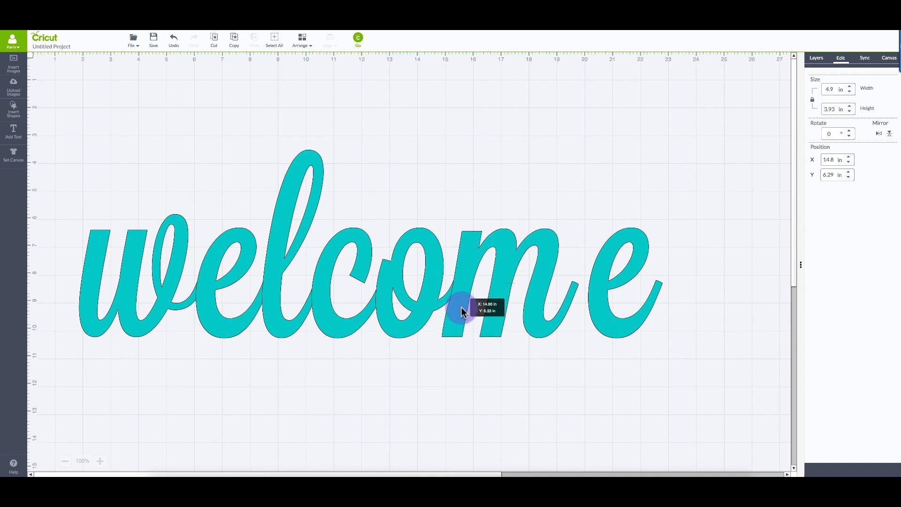
left_click_drag(460, 310, 597, 315)
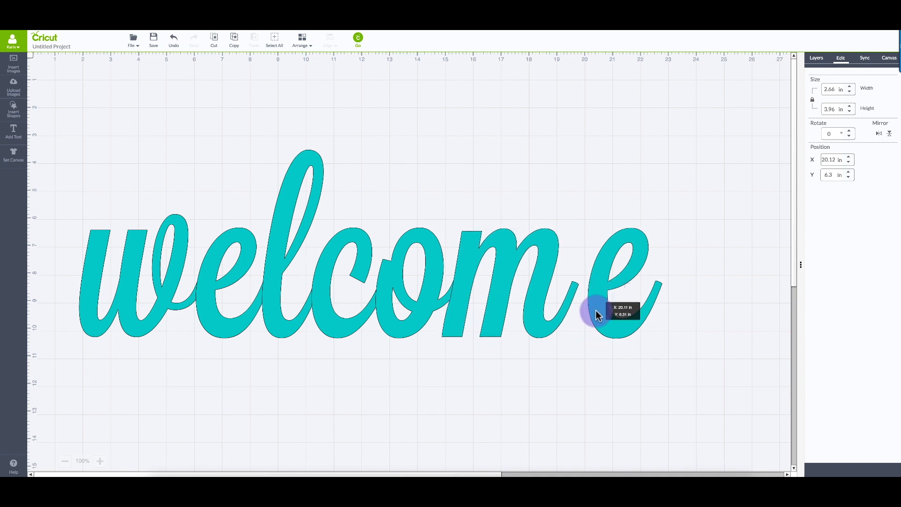
left_click_drag(595, 313, 581, 319)
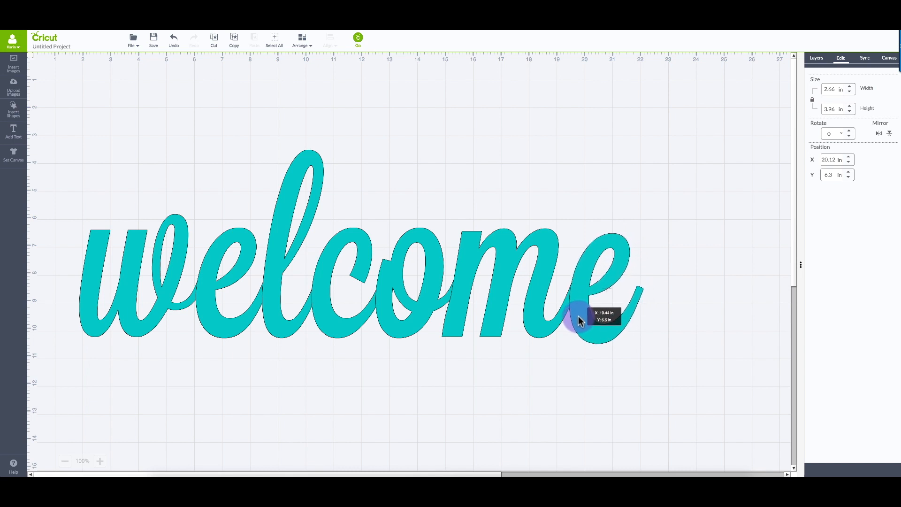
left_click_drag(577, 320, 51, 120)
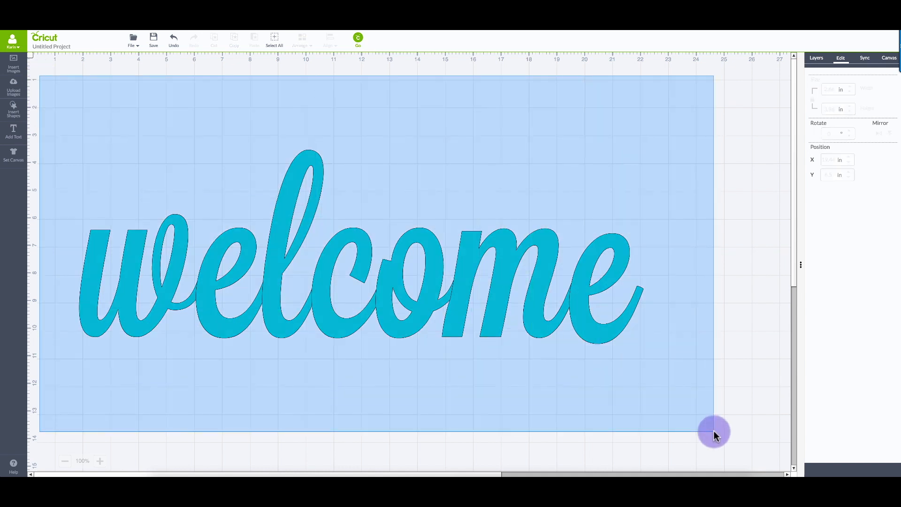
- Select all the letters and apply Align Bottom
left_click(357, 287)
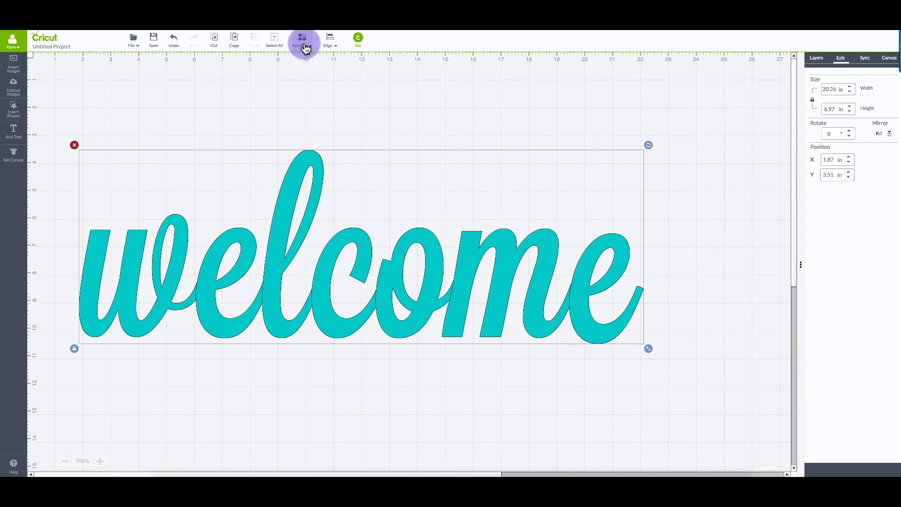
left_click(327, 41)
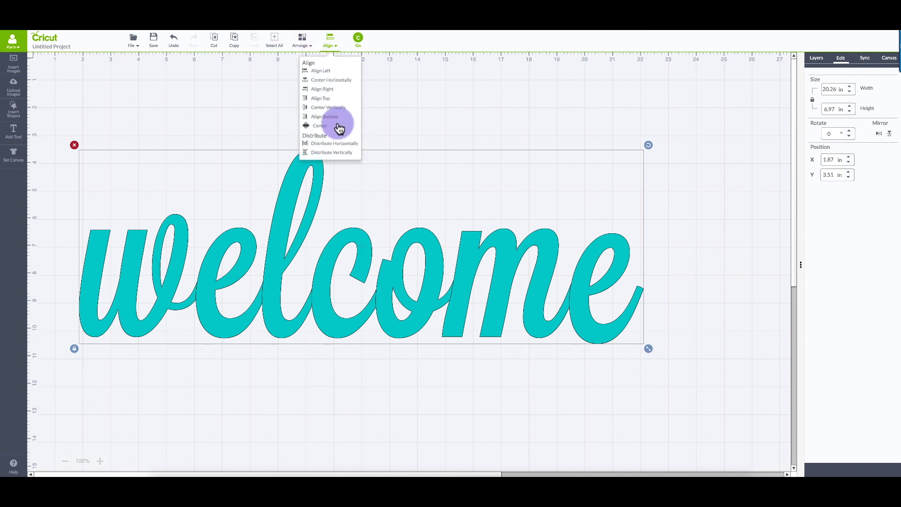
left_click(320, 125)
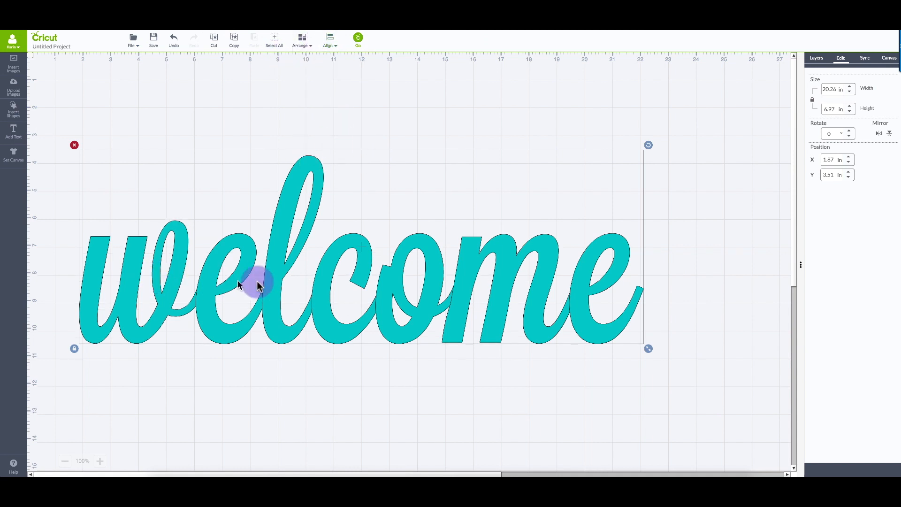
mouse_move(282, 283)
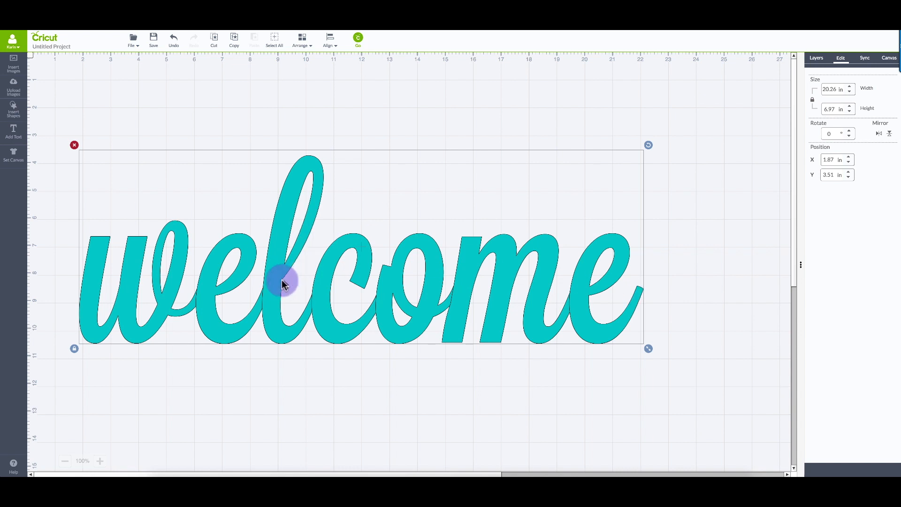
mouse_move(297, 363)
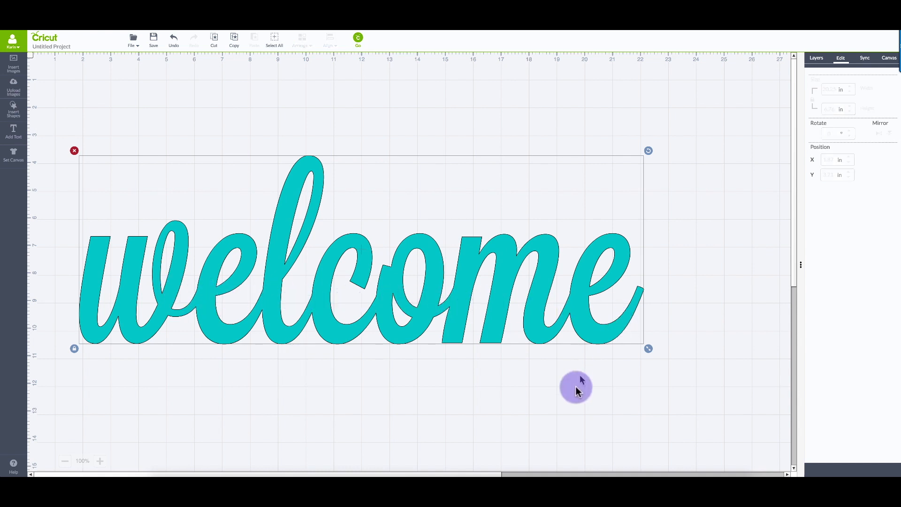
mouse_move(235, 292)
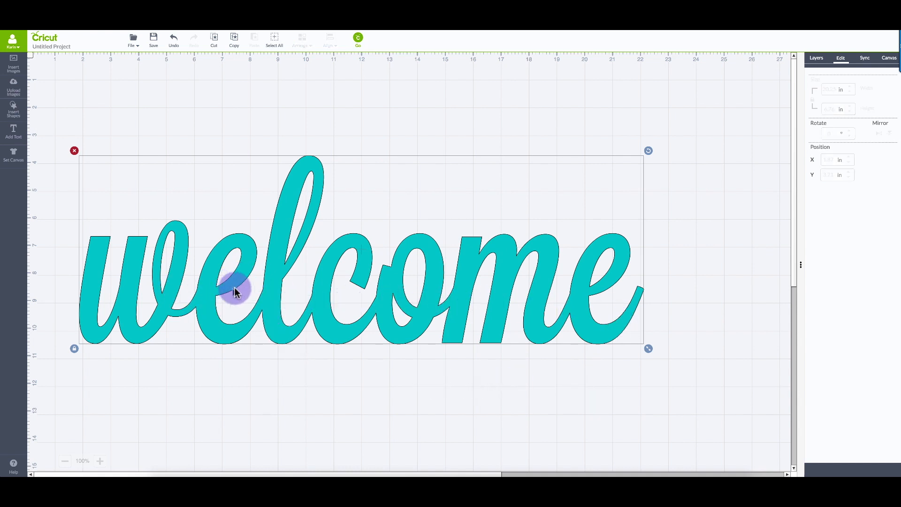